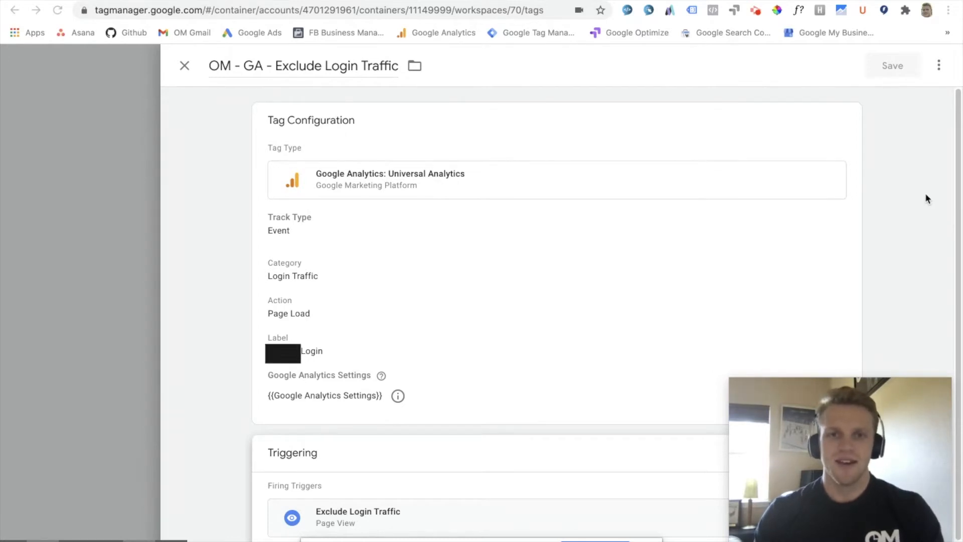
scroll(down, 3)
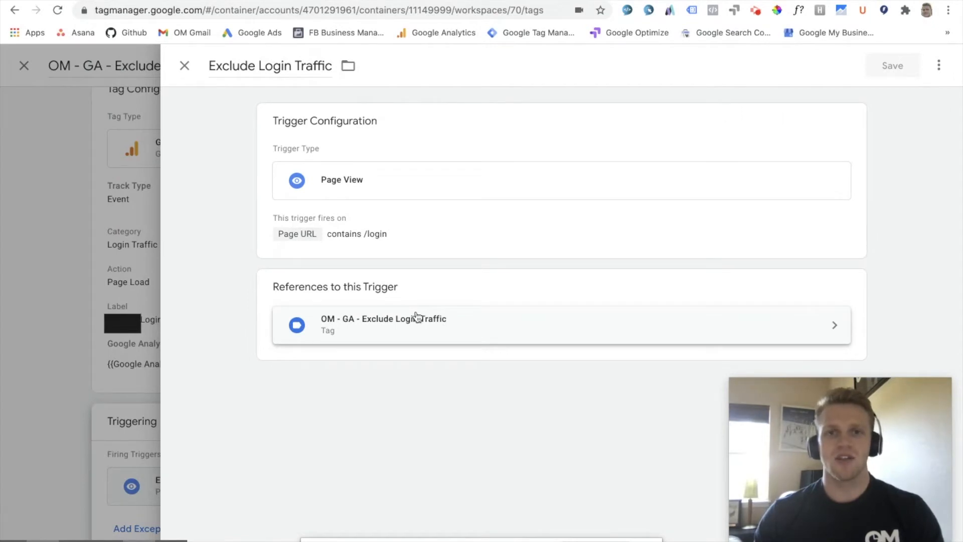
mouse_move(232, 307)
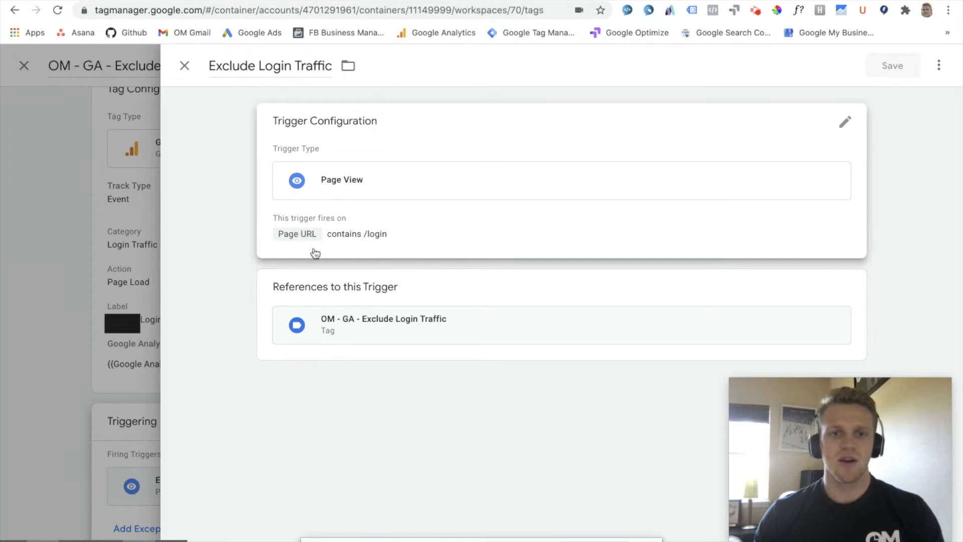
mouse_move(283, 216)
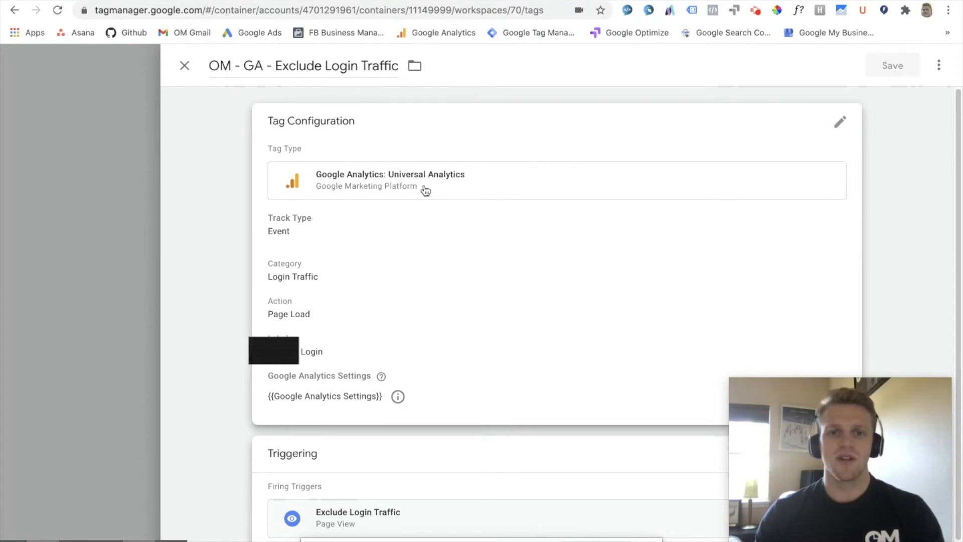
mouse_move(416, 196)
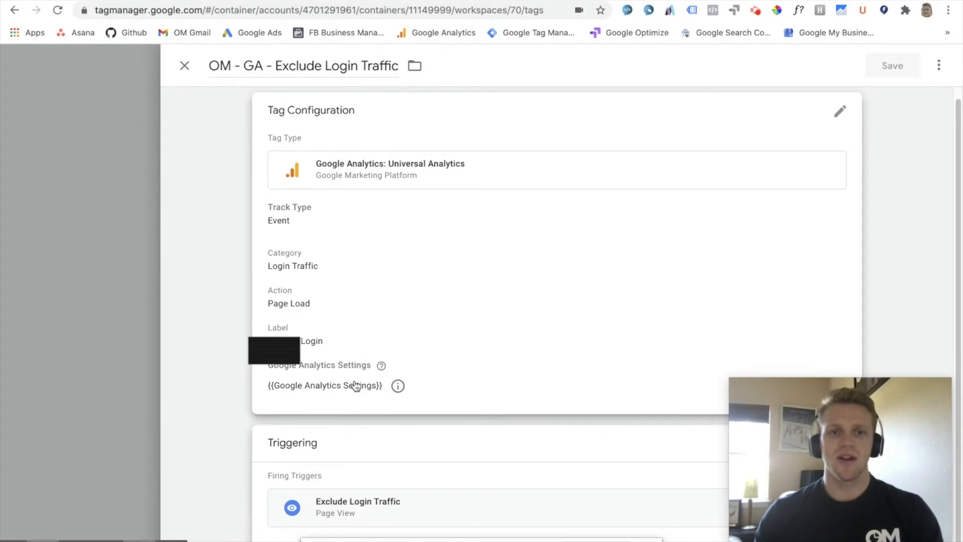
mouse_move(353, 379)
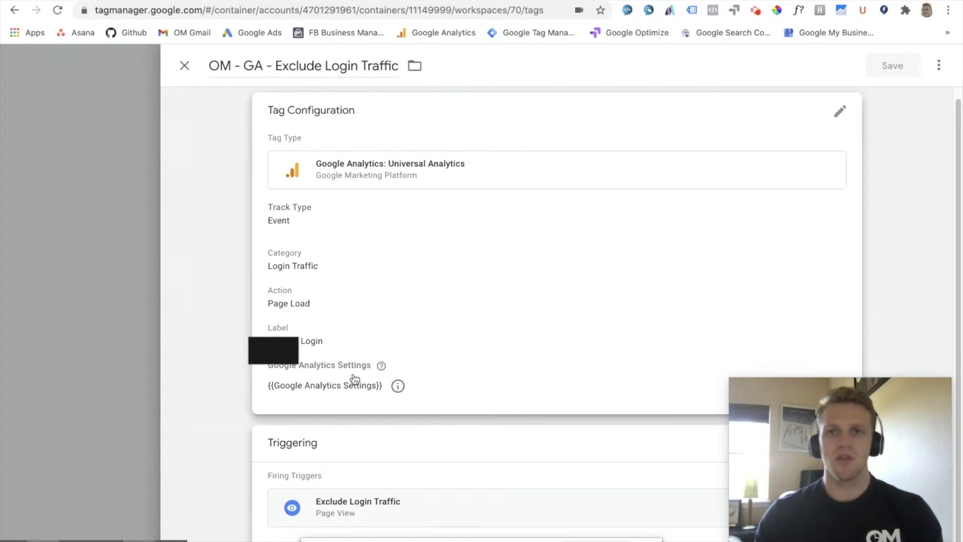
mouse_move(364, 362)
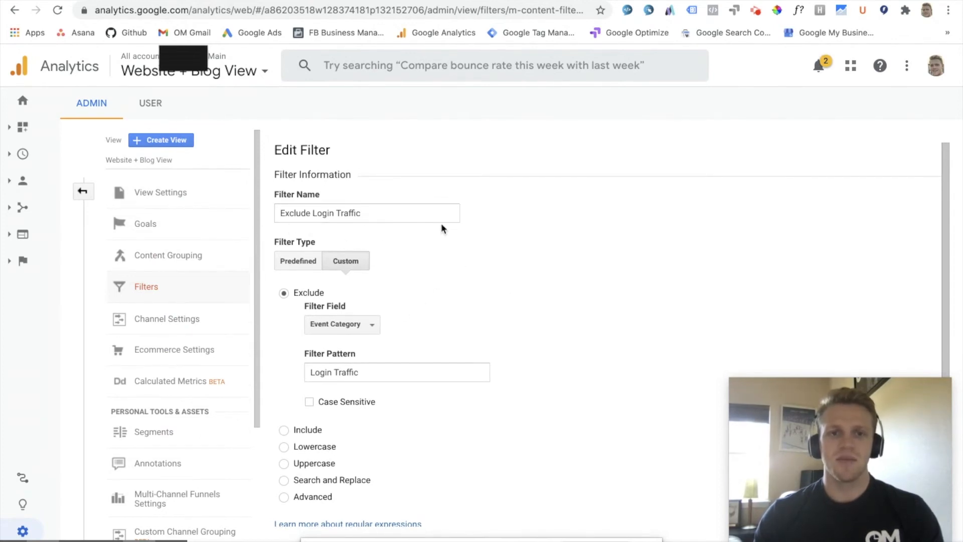
scroll(down, 3)
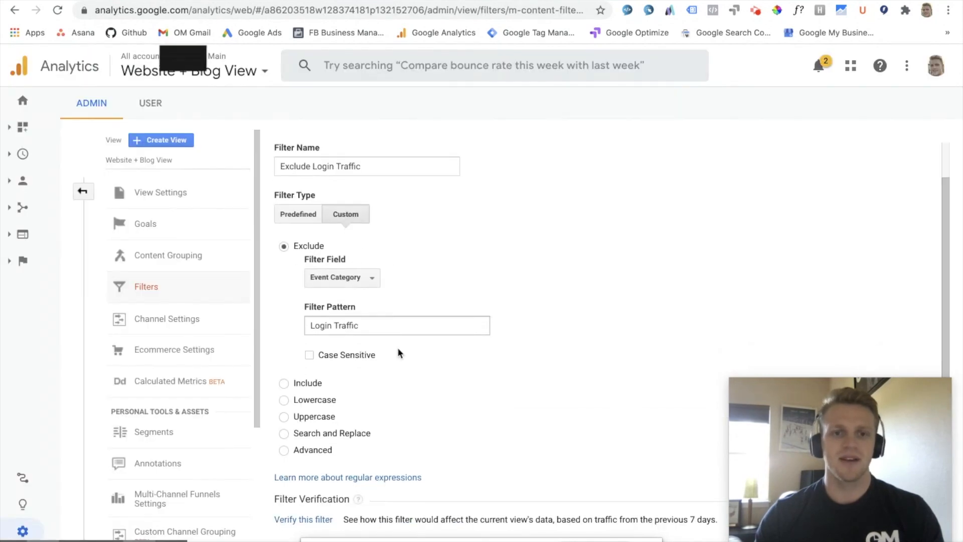
scroll(down, 3)
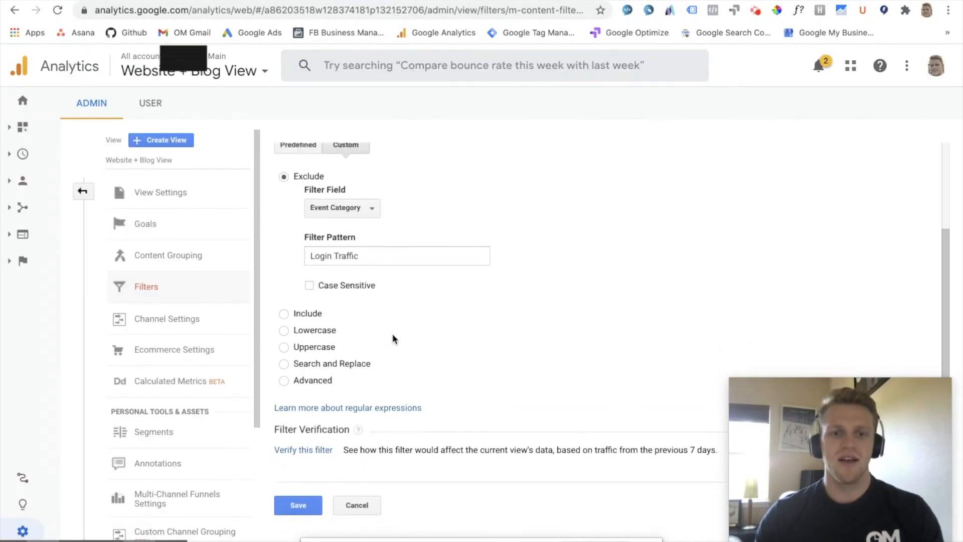